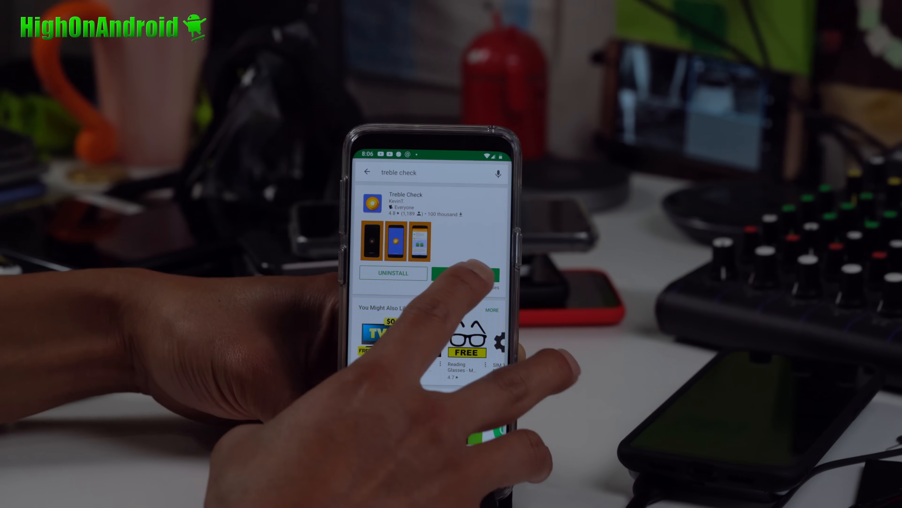
Launch Treble Check and read the Project Treble and seamless updates results
{"action": "left_click", "coordinate": [466, 273]}
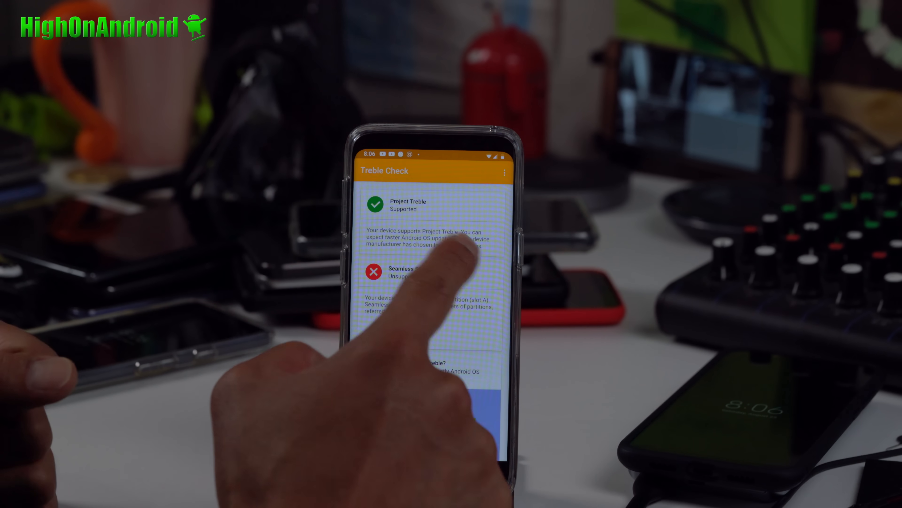
{"action": "scroll", "scroll_direction": "down", "scroll_amount": 3}
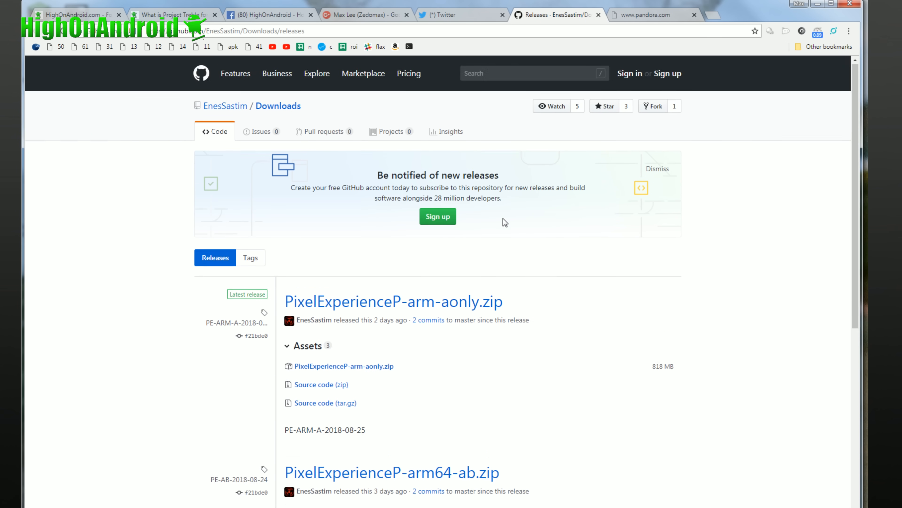
{"action": "scroll", "scroll_direction": "down", "scroll_amount": 3}
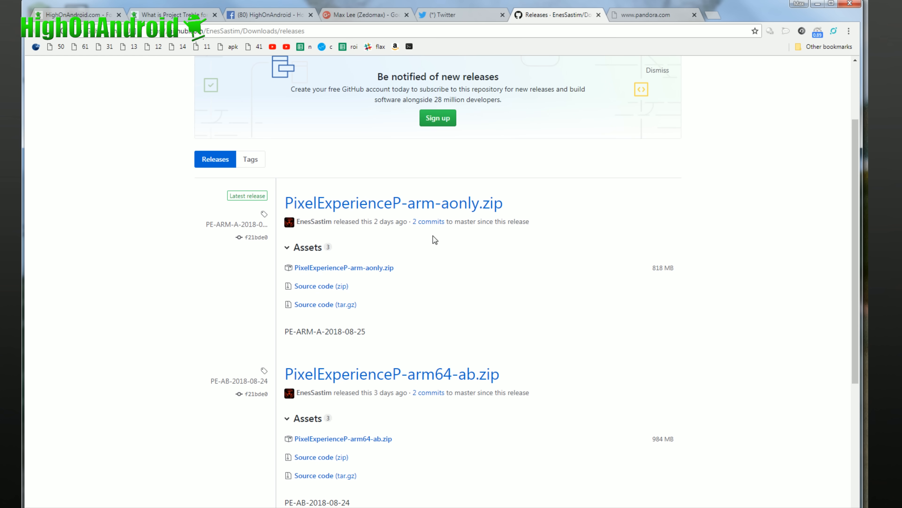
{"action": "scroll", "scroll_direction": "up", "scroll_amount": 3}
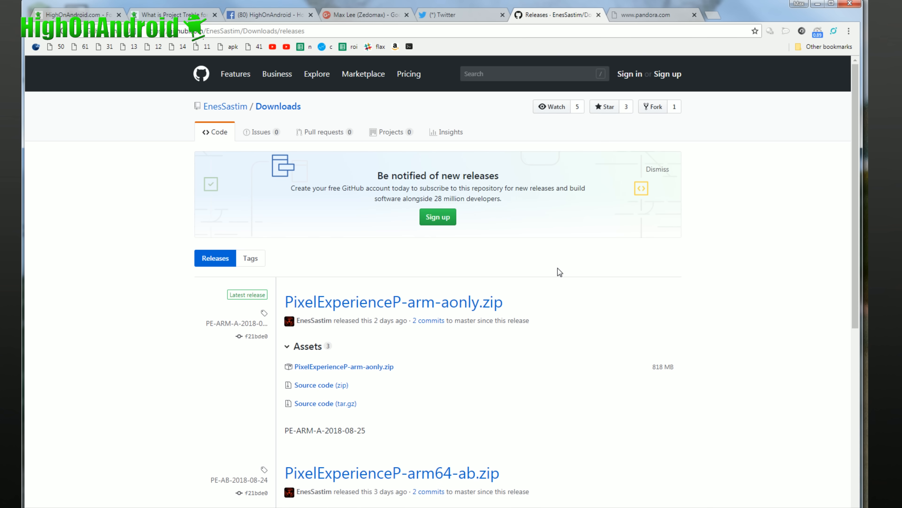
{"action": "scroll", "scroll_direction": "down", "scroll_amount": 3}
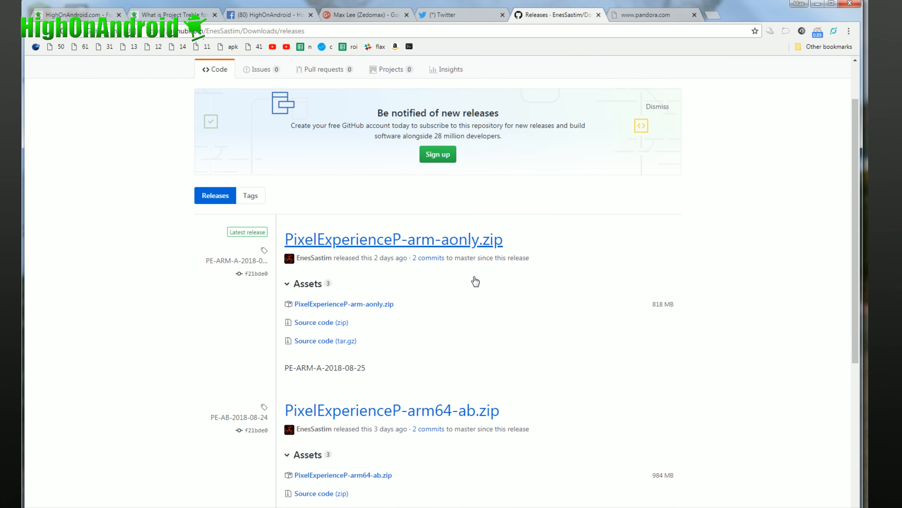
{"action": "scroll", "scroll_direction": "down", "scroll_amount": 3}
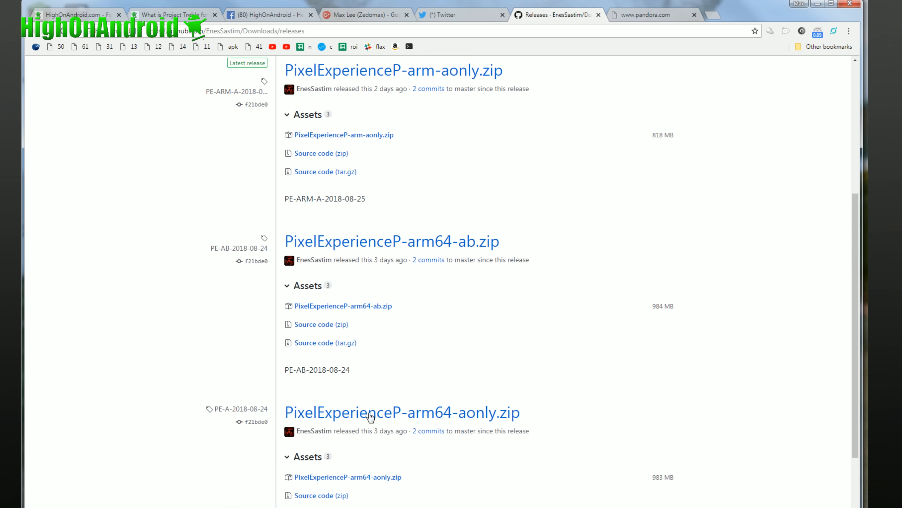
{"action": "mouse_move", "coordinate": [524, 365]}
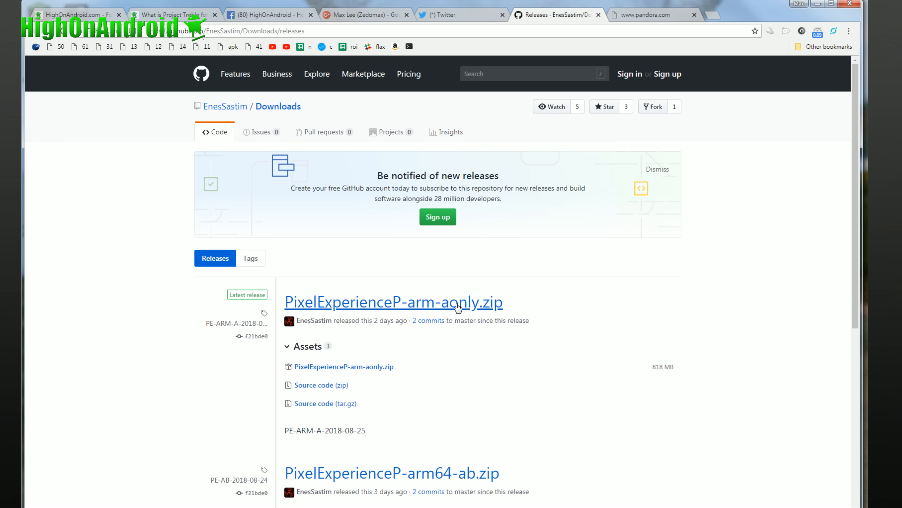
{"action": "scroll", "scroll_direction": "down", "scroll_amount": 3}
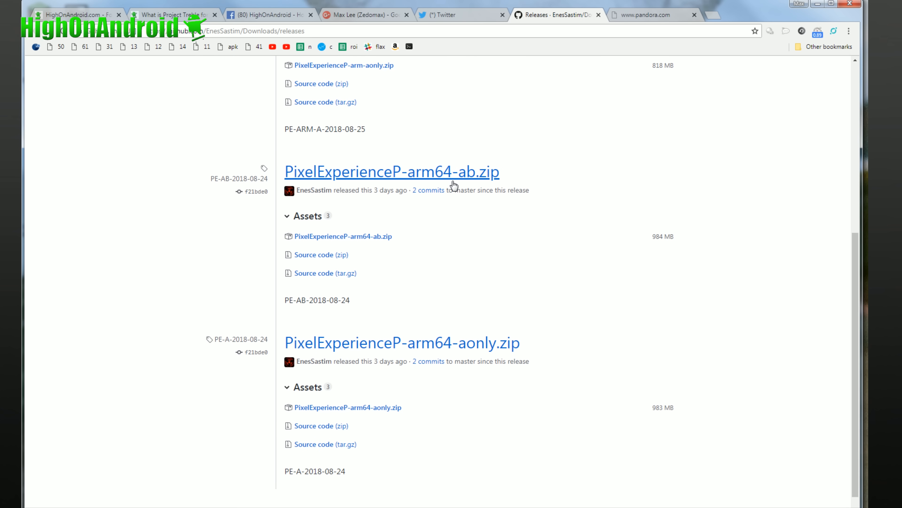
{"action": "mouse_move", "coordinate": [537, 364]}
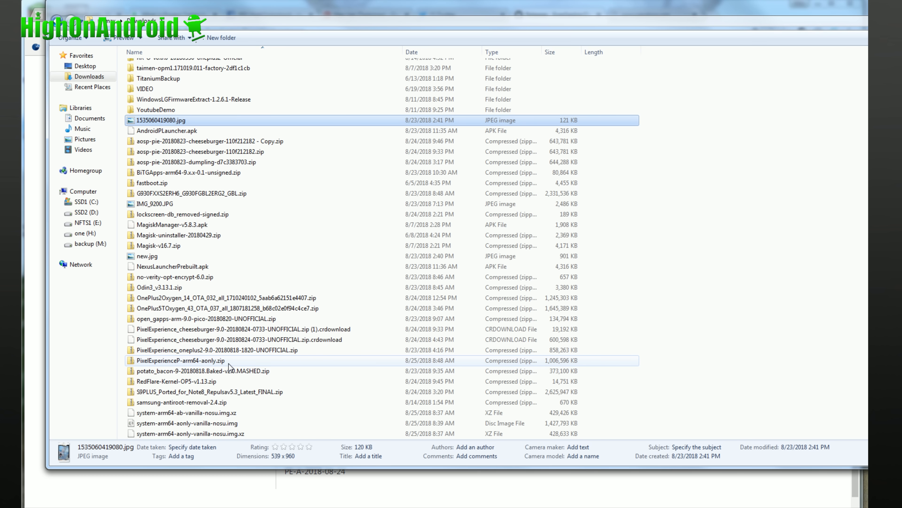
Look inside PixelExperienceP-arm64-aonly.zip to find the single .img disc image
{"action": "double_click", "coordinate": [178, 360]}
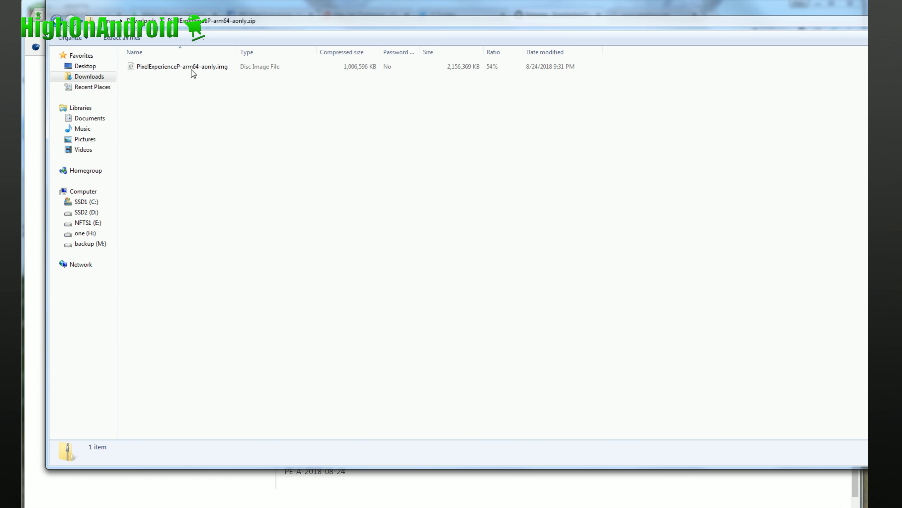
{"action": "mouse_move", "coordinate": [126, 41]}
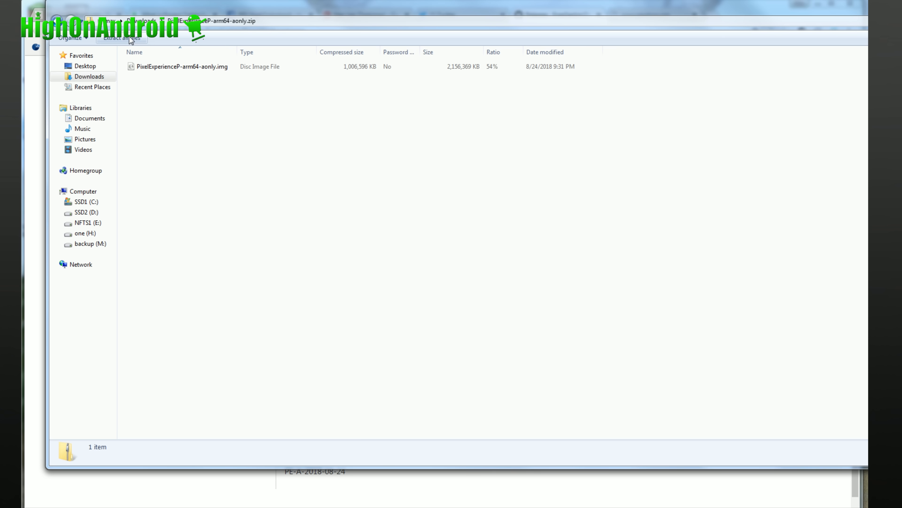
{"action": "mouse_move", "coordinate": [80, 17]}
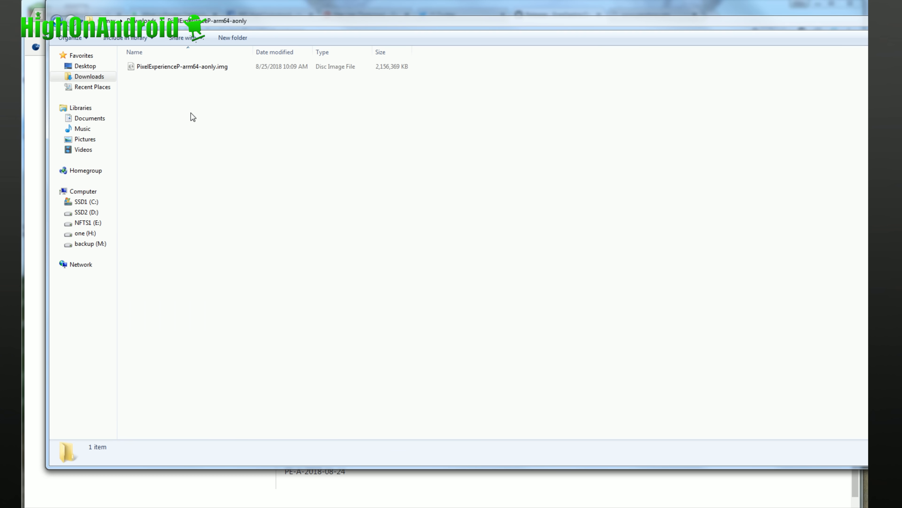
{"action": "left_click", "coordinate": [179, 67]}
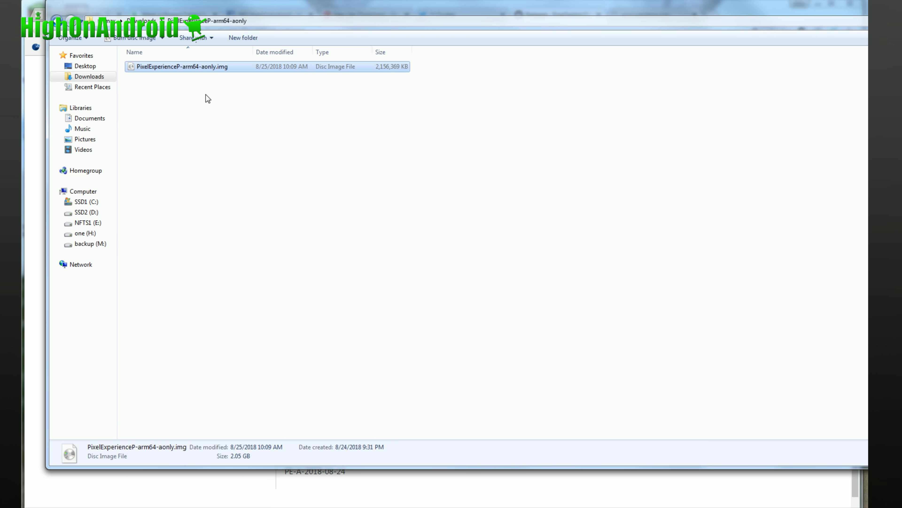
{"action": "mouse_move", "coordinate": [235, 76]}
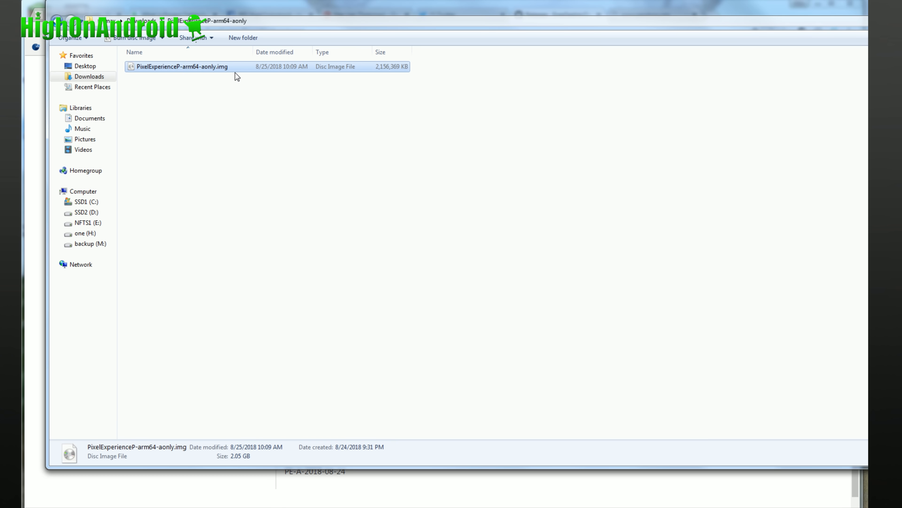
{"action": "mouse_move", "coordinate": [210, 71]}
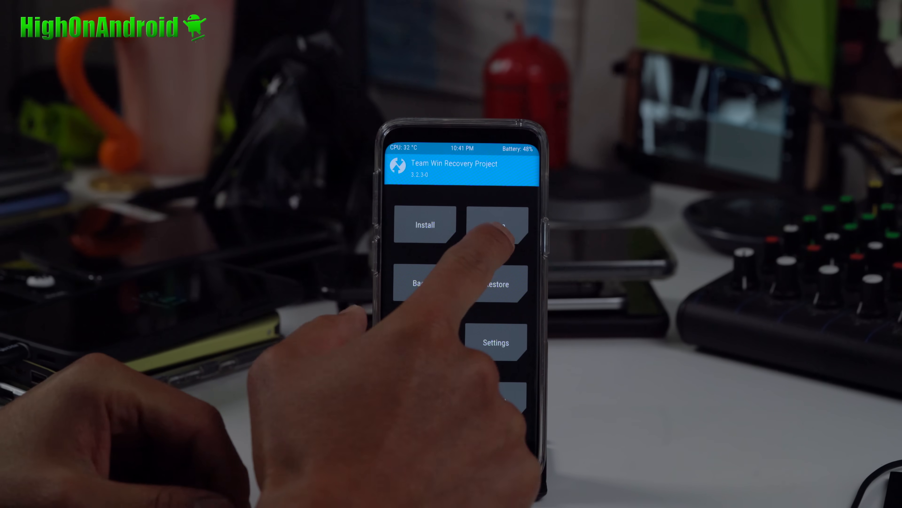
Advanced-wipe Dalvik/ART Cache, System, Data and Cache, then leave the results
{"action": "left_click", "coordinate": [497, 227]}
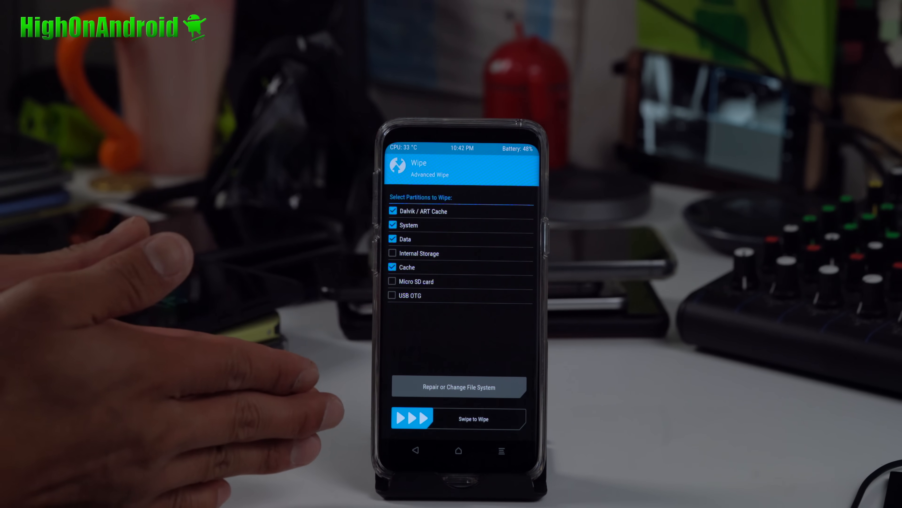
{"action": "left_click_drag", "start_coordinate": [408, 418], "coordinate": [524, 418]}
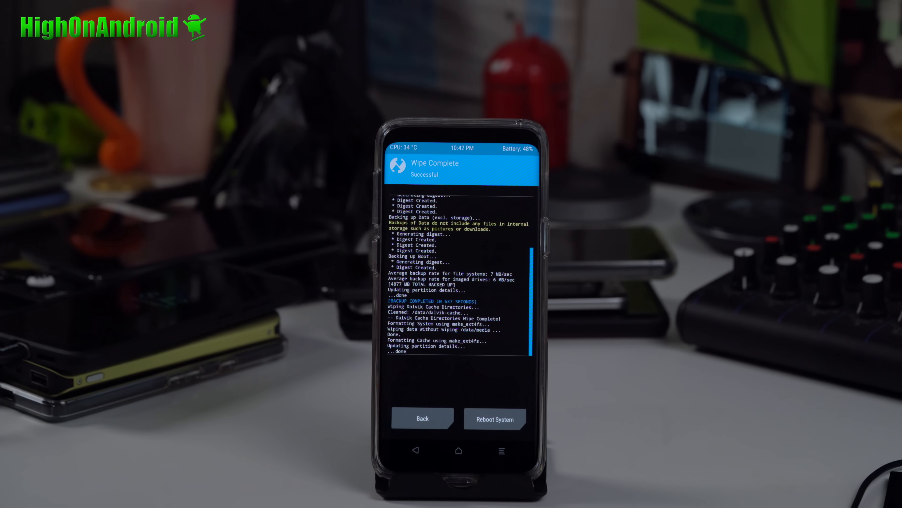
{"action": "left_click", "coordinate": [422, 418]}
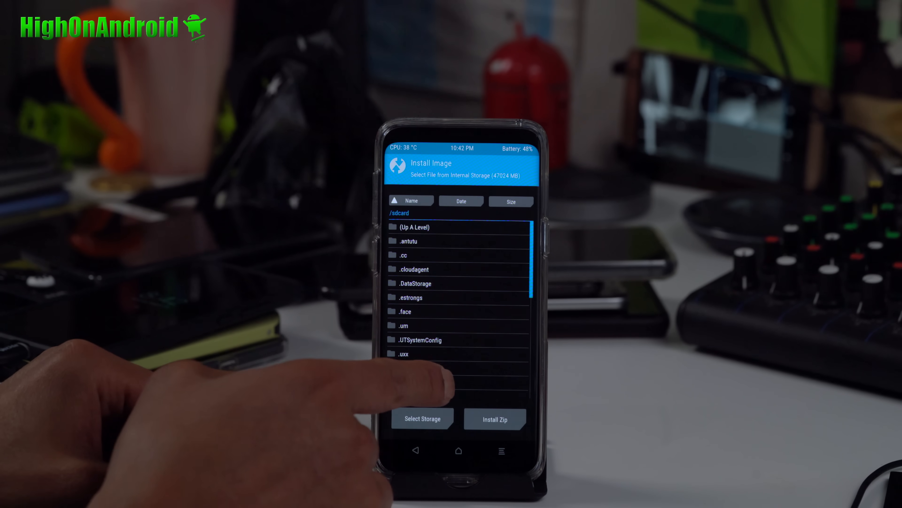
Flash PixelExperienceP-arm64-aonly.img from Download onto the System Image partition
{"action": "scroll", "scroll_direction": "down", "scroll_amount": 3}
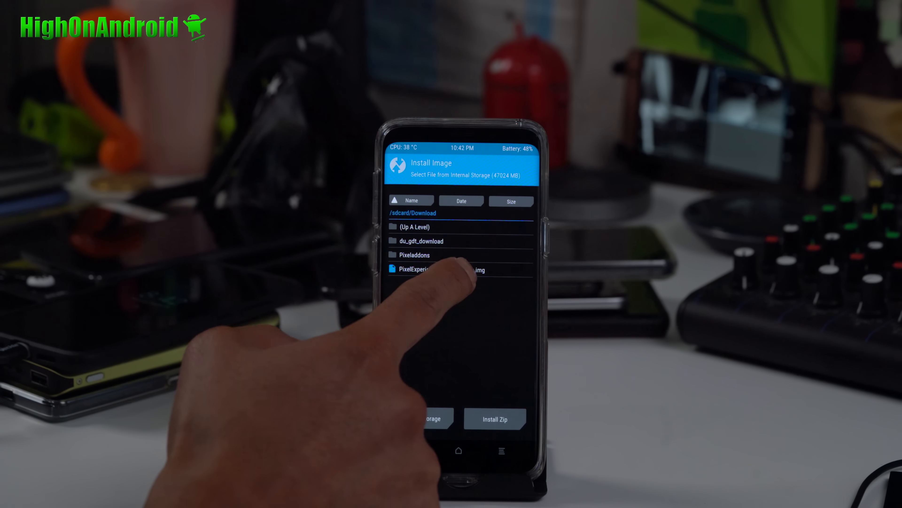
{"action": "left_click", "coordinate": [441, 269]}
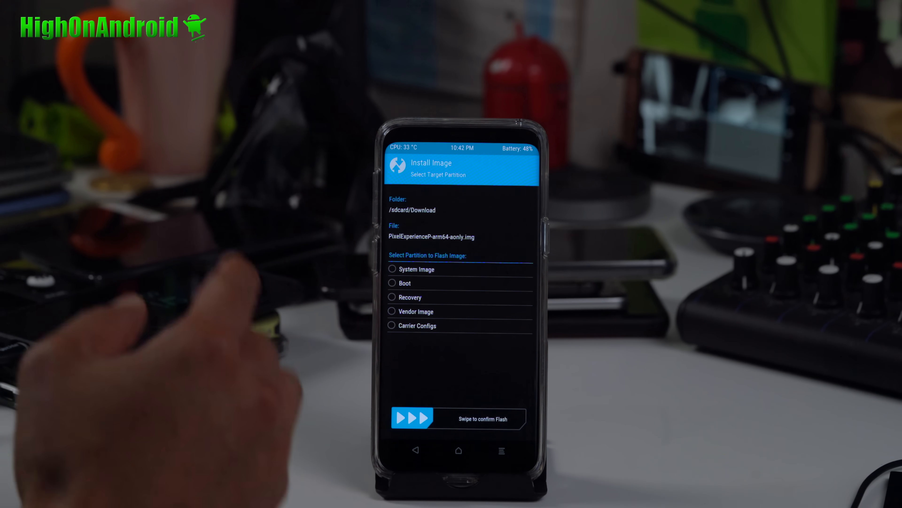
{"action": "left_click", "coordinate": [392, 269]}
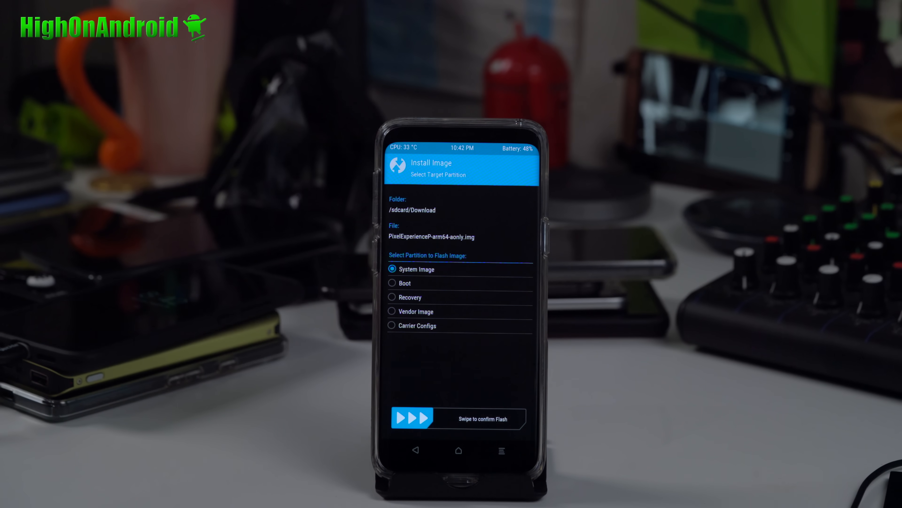
{"action": "left_click_drag", "start_coordinate": [403, 418], "coordinate": [518, 418]}
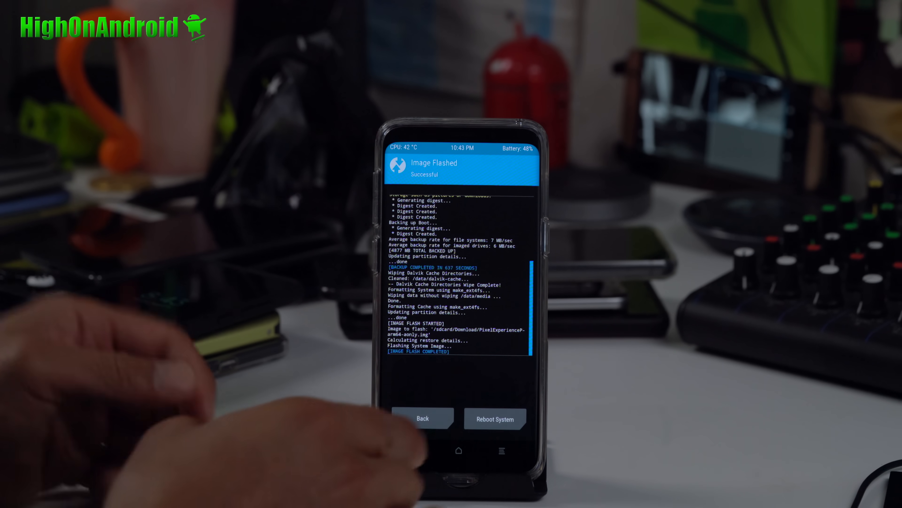
Leave the Image Flashed results and return to the TWRP home menu
{"action": "left_click", "coordinate": [423, 419]}
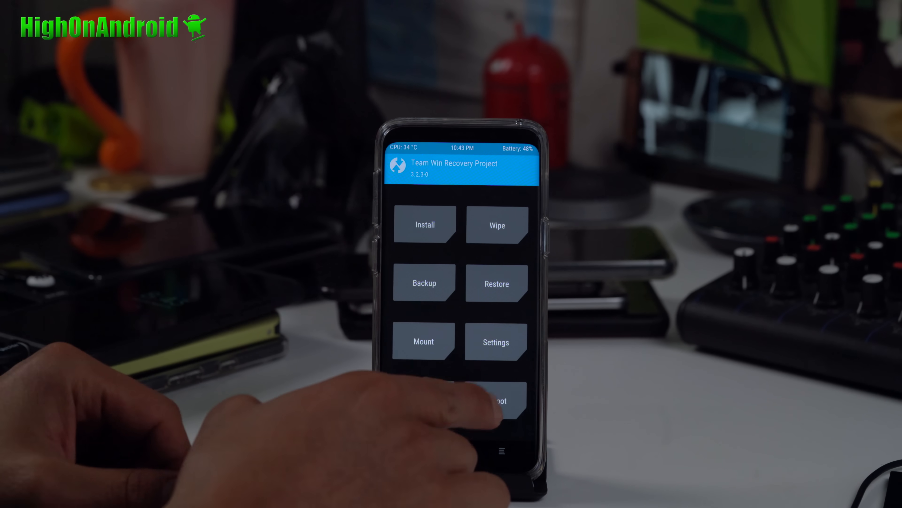
{"action": "left_click", "coordinate": [499, 401]}
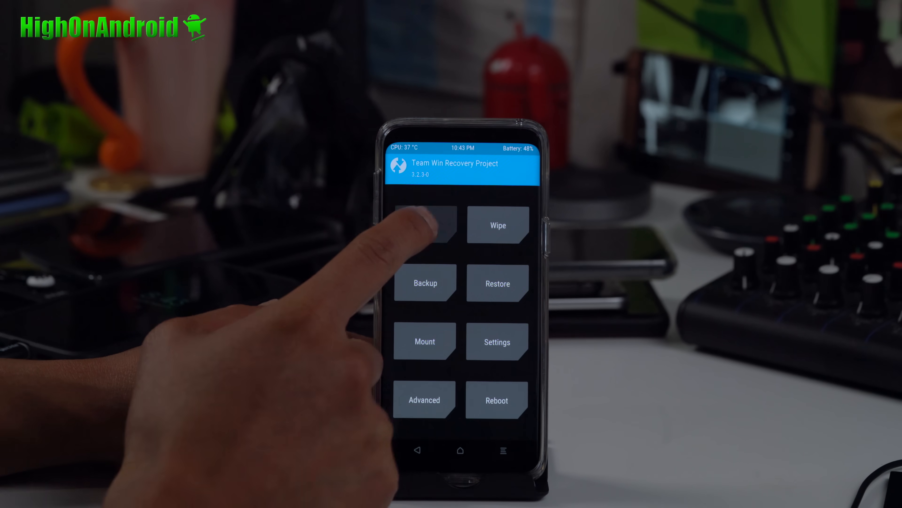
Start the installer and select a zip package from Download to flash
{"action": "left_click", "coordinate": [425, 225]}
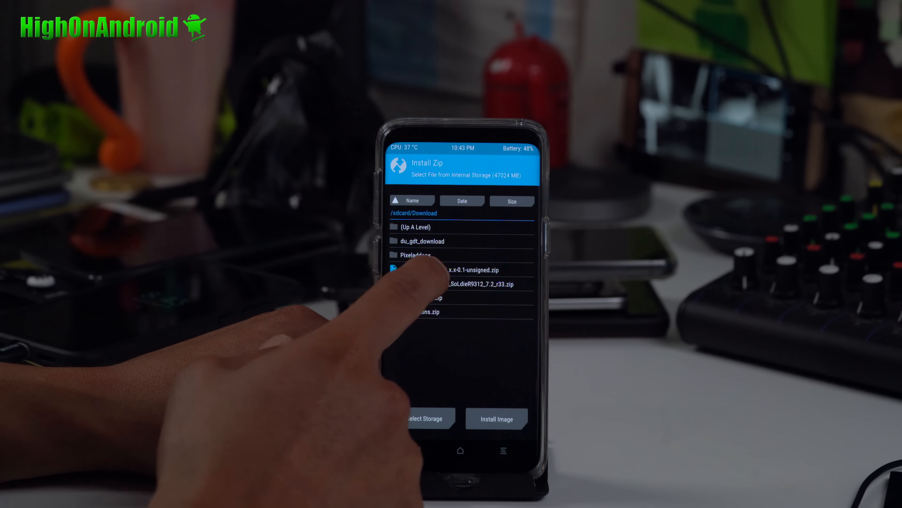
{"action": "left_click", "coordinate": [469, 269]}
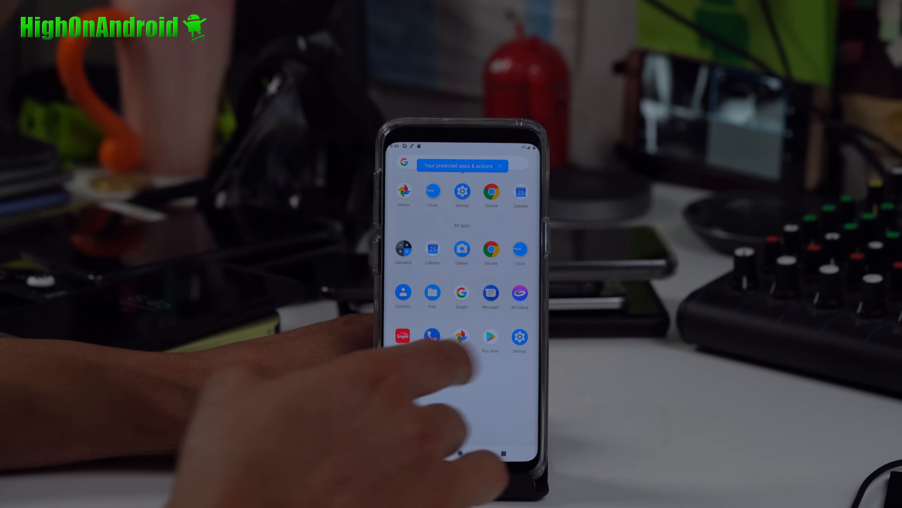
Reach Developer options and bring up the Smallest width setting, currently 480
{"action": "left_click", "coordinate": [519, 337]}
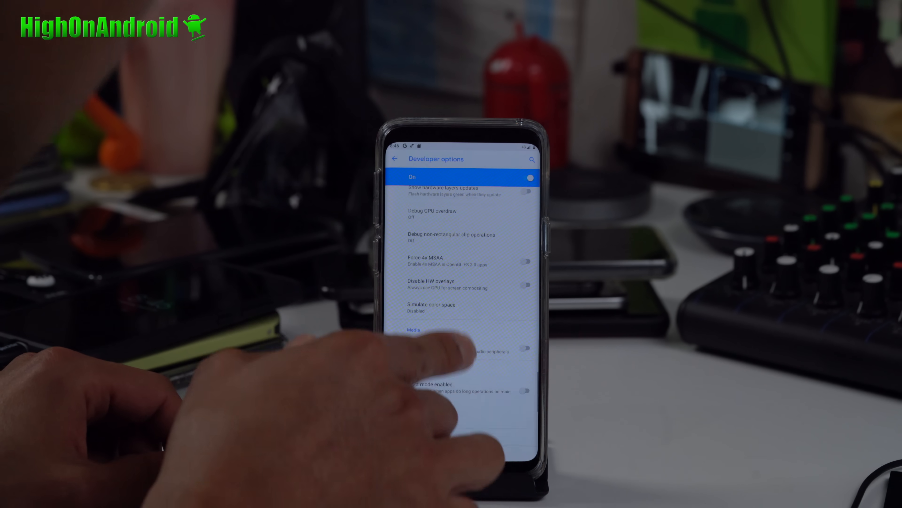
{"action": "scroll", "scroll_direction": "down", "scroll_amount": 3}
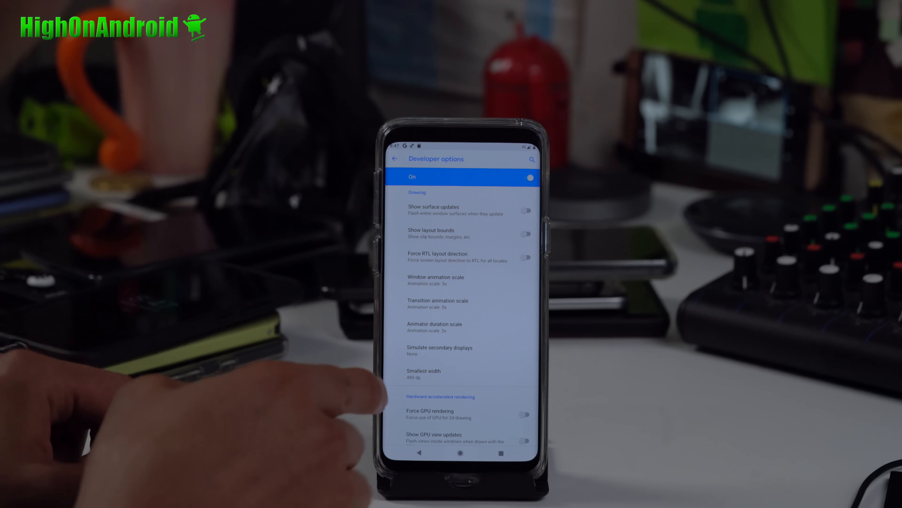
{"action": "left_click", "coordinate": [424, 373]}
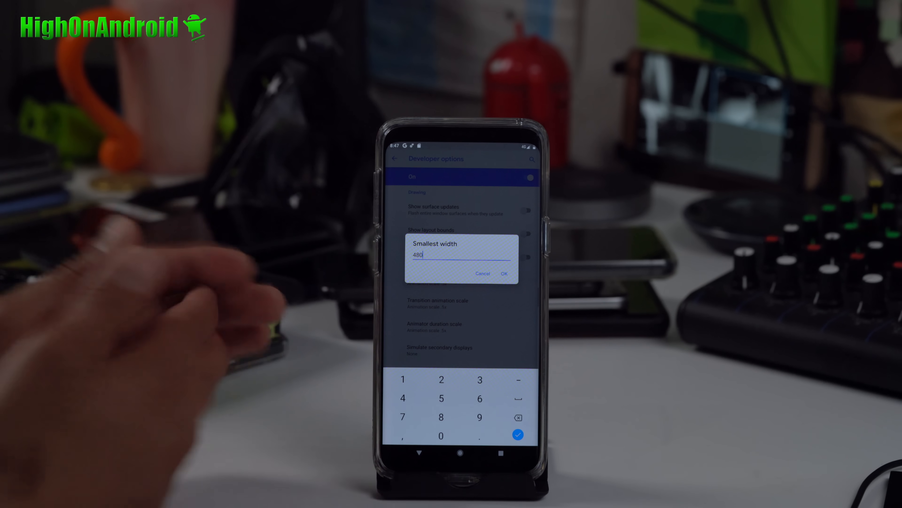